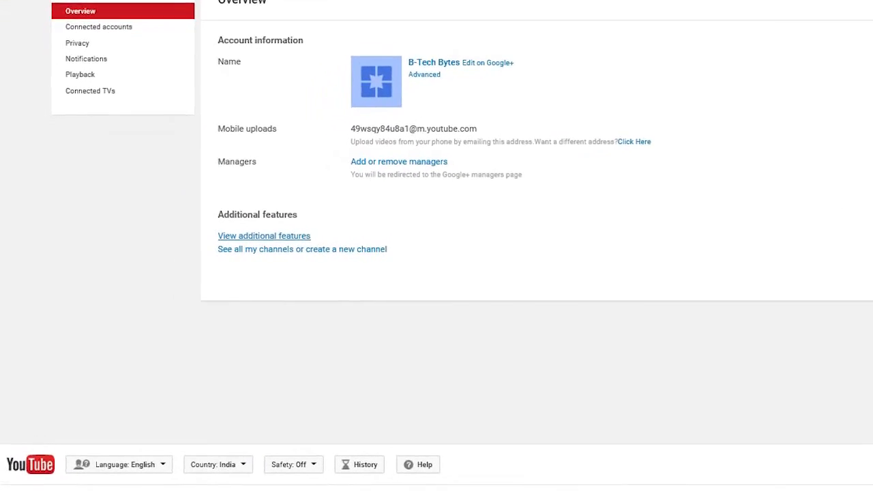
Step: Go to the channel's additional features from the account settings overview
{"action": "scroll", "scroll_direction": "down", "scroll_amount": 3}
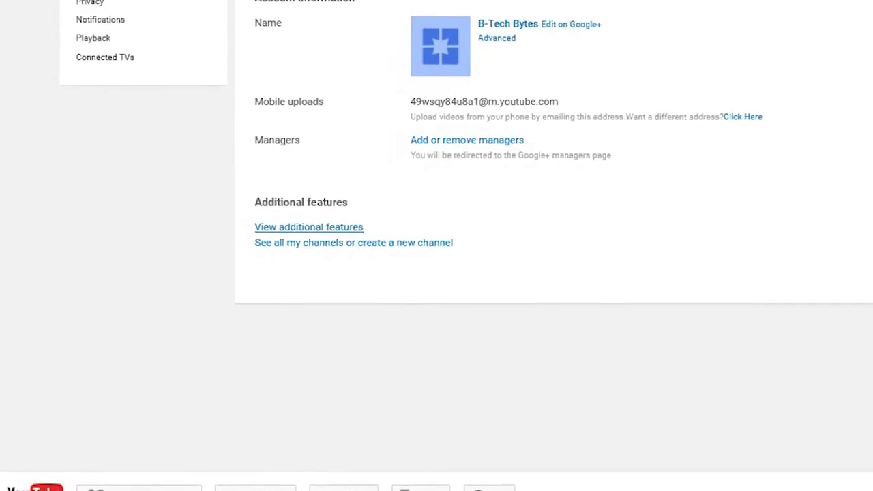
{"action": "left_click", "coordinate": [309, 226]}
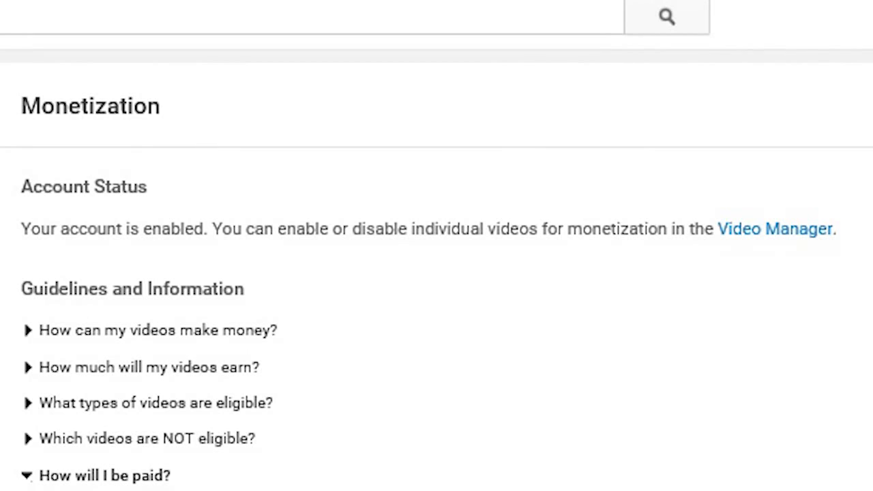
Step: Review the monetization guidelines and continue with Next to link an AdSense account
{"action": "scroll", "scroll_direction": "down", "scroll_amount": 3}
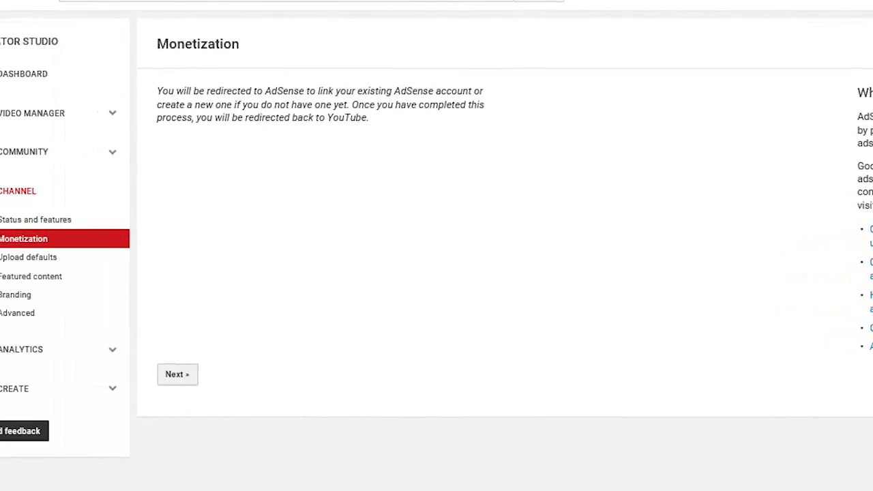
{"action": "left_click", "coordinate": [176, 374]}
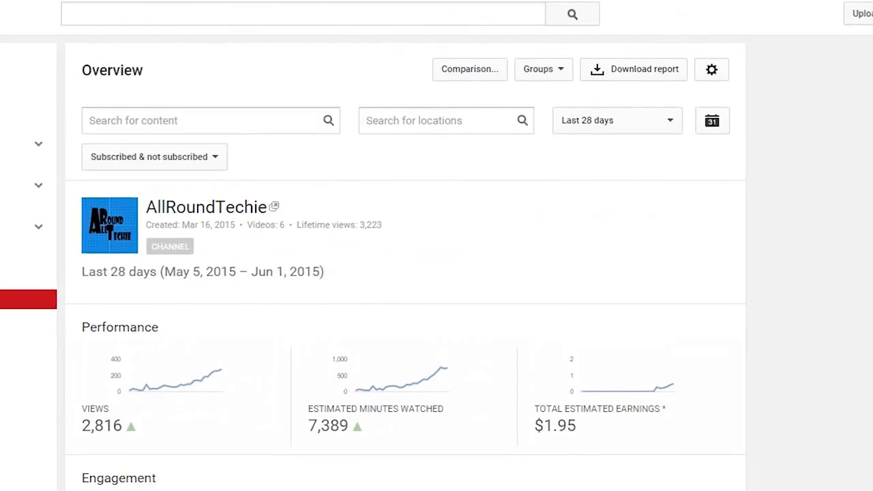
{"action": "scroll", "scroll_direction": "down", "scroll_amount": 3}
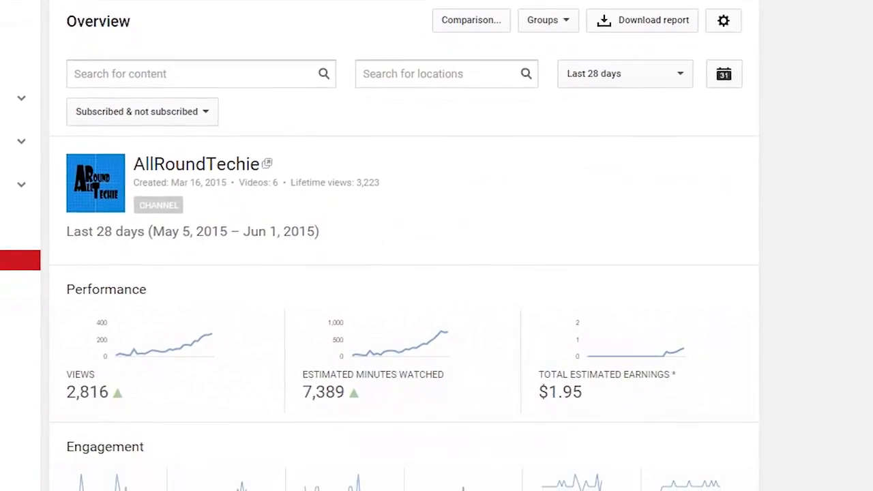
{"action": "scroll", "scroll_direction": "down", "scroll_amount": 3}
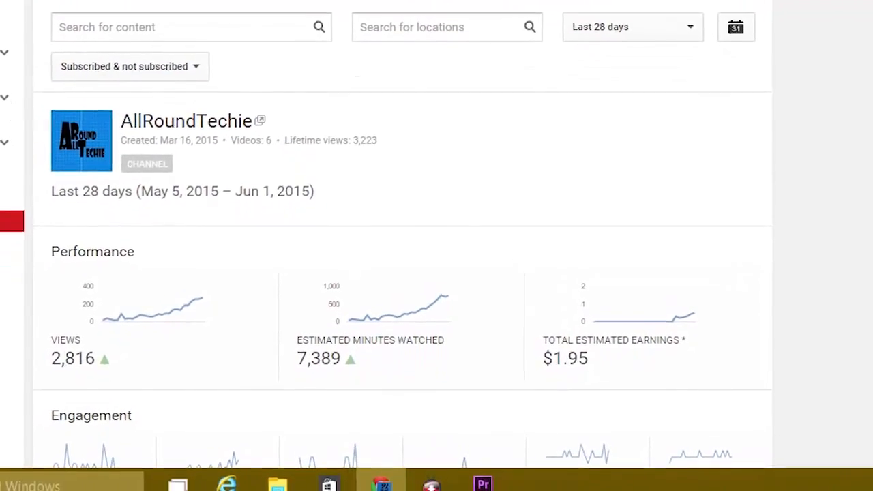